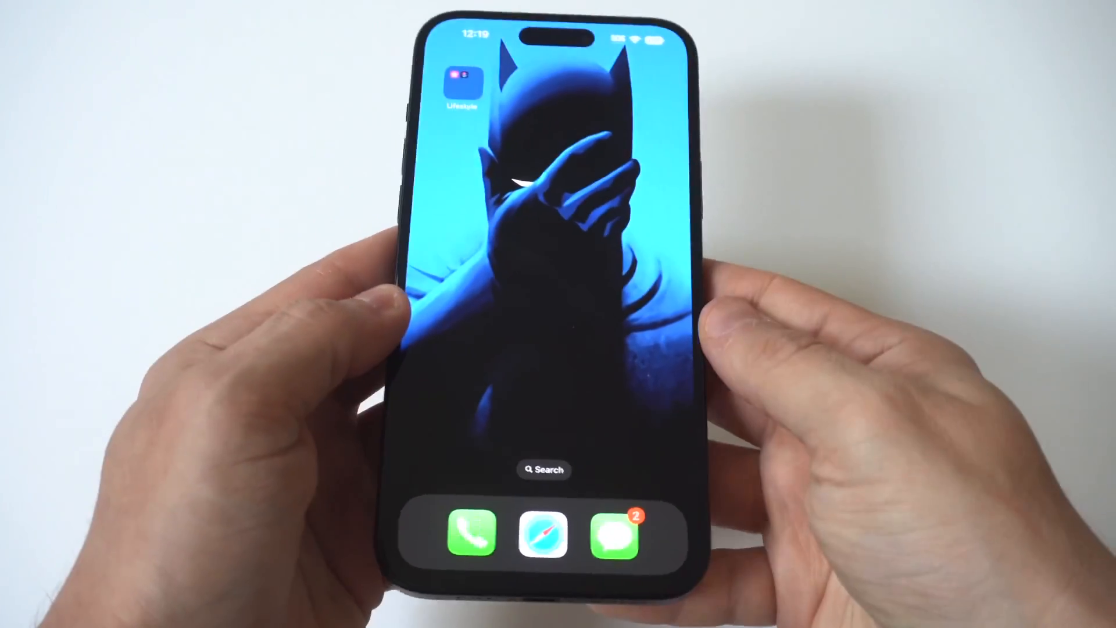
Launch the Phone app from the dock to reach the contacts list.
{"action": "left_click", "coordinate": [470, 535]}
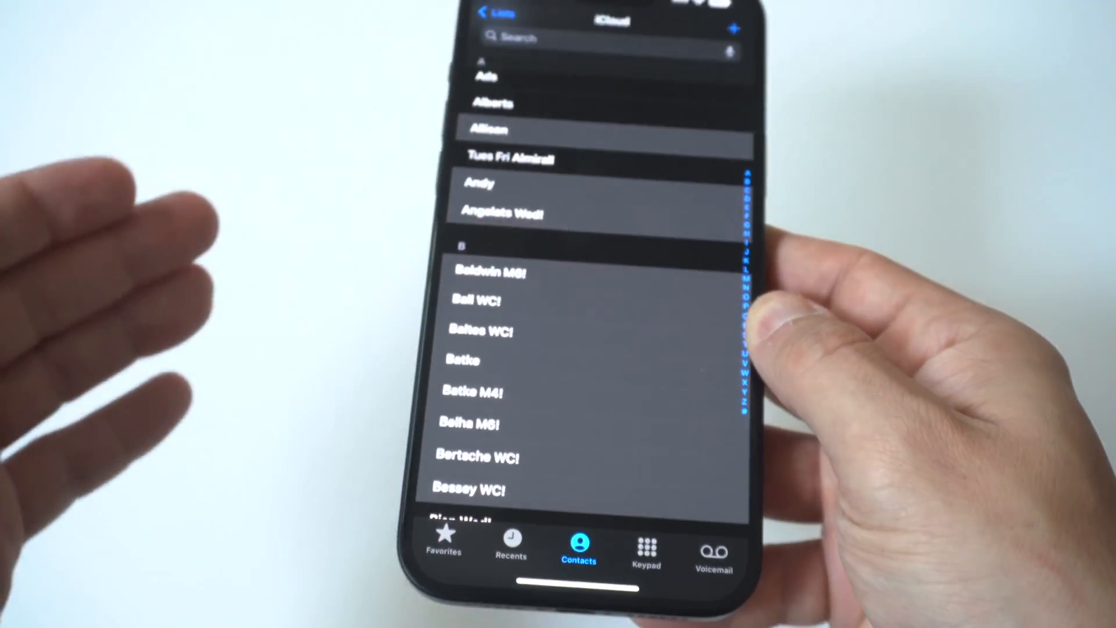
Drag down the Contacts list from Allison through Bessey WC! to multi-select them.
{"action": "scroll", "scroll_direction": "down", "scroll_amount": 3}
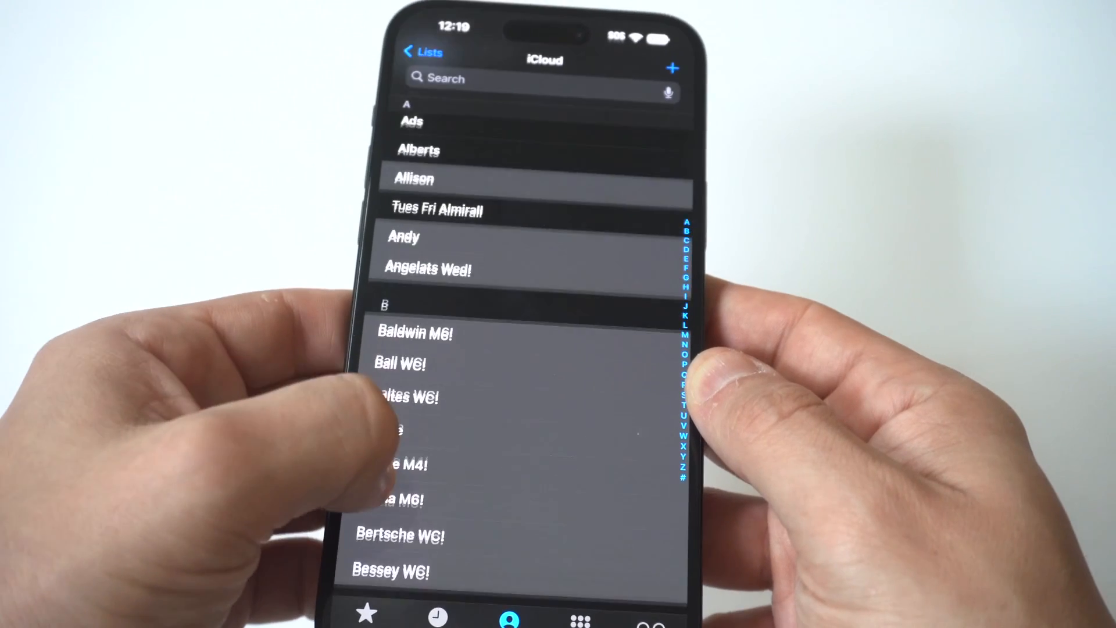
Scroll back up the list and open Batke's contact card.
{"action": "scroll", "scroll_direction": "up", "scroll_amount": 3}
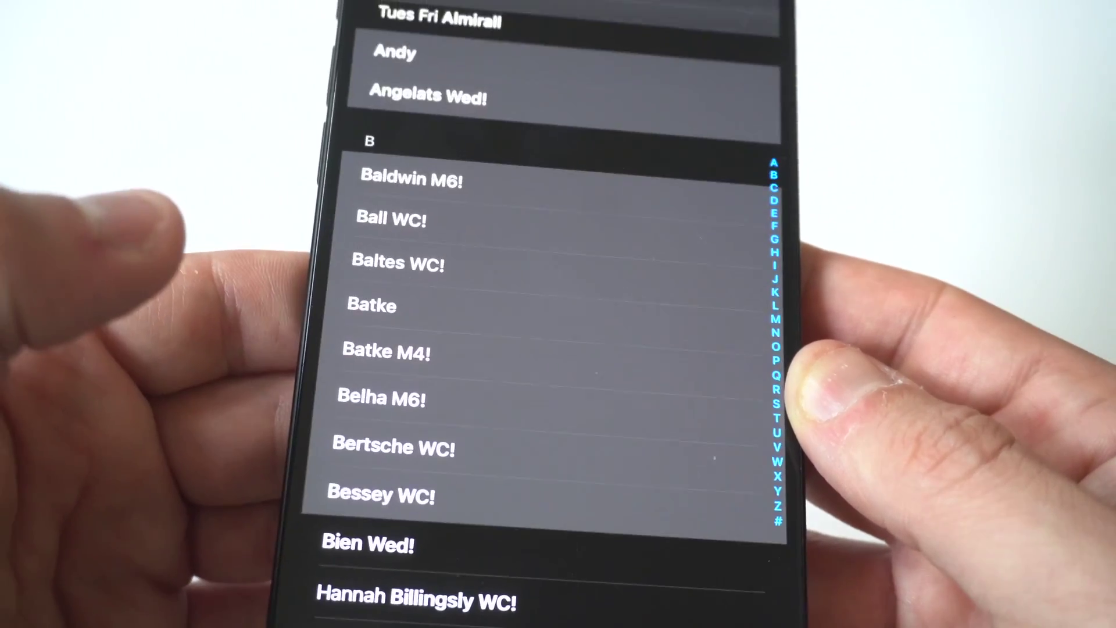
{"action": "left_click", "coordinate": [371, 305]}
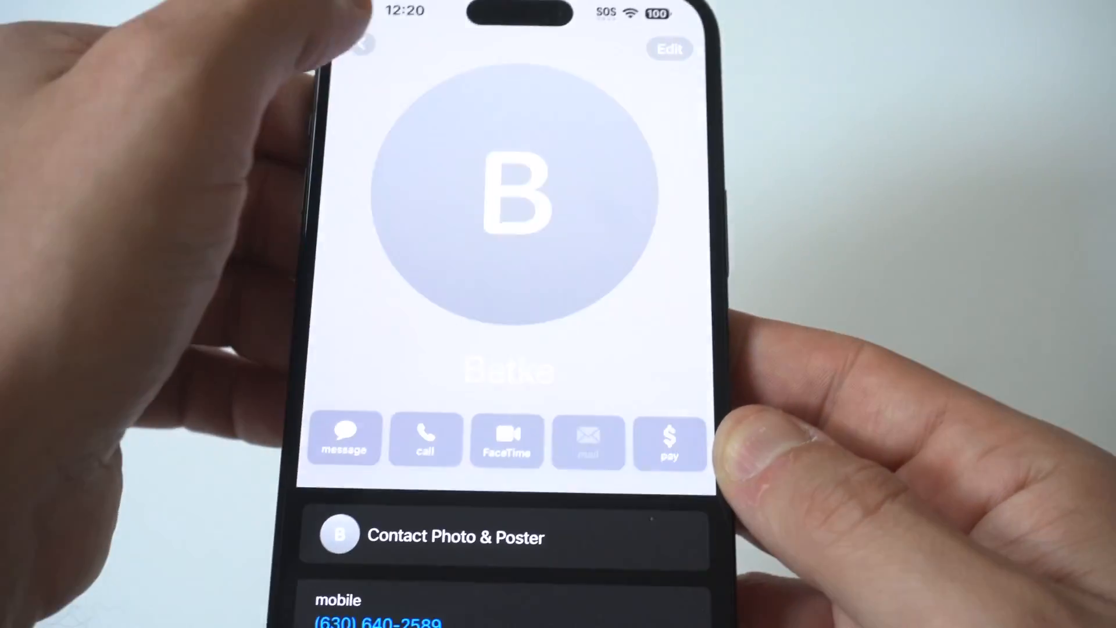